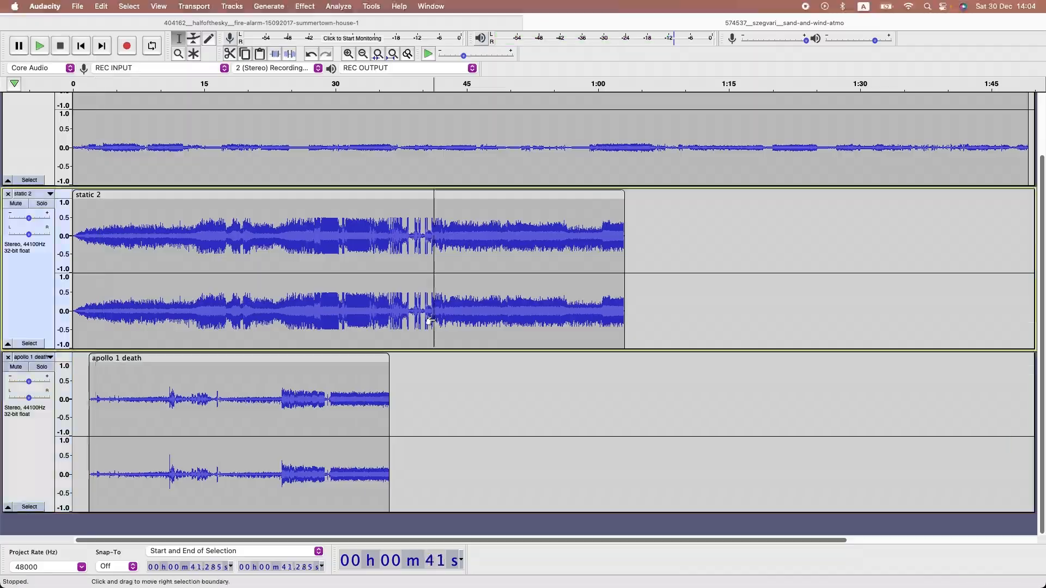
- Play the project from the start to hear the static 2 clips under the narration
click(40, 45)
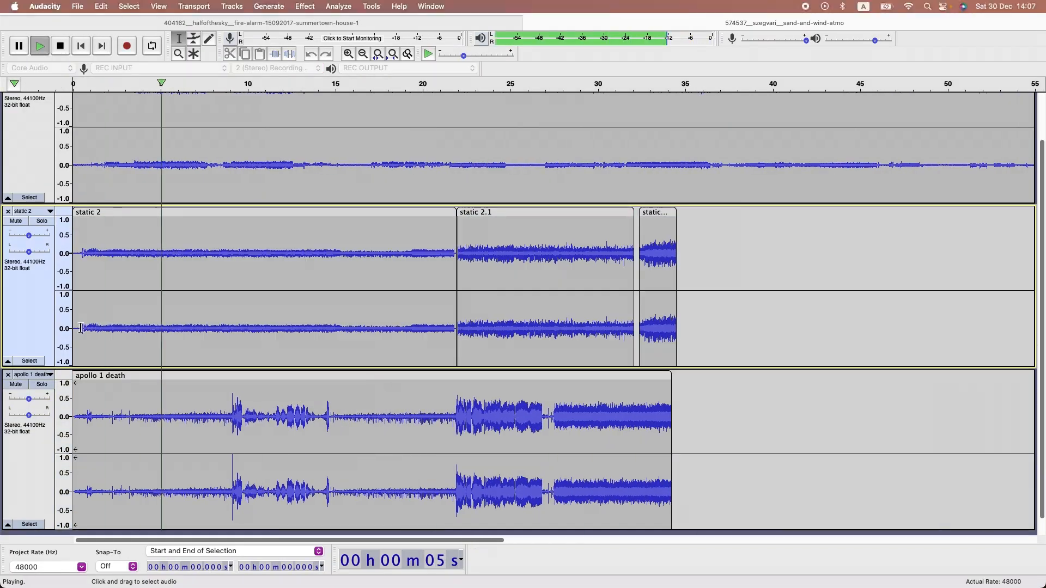